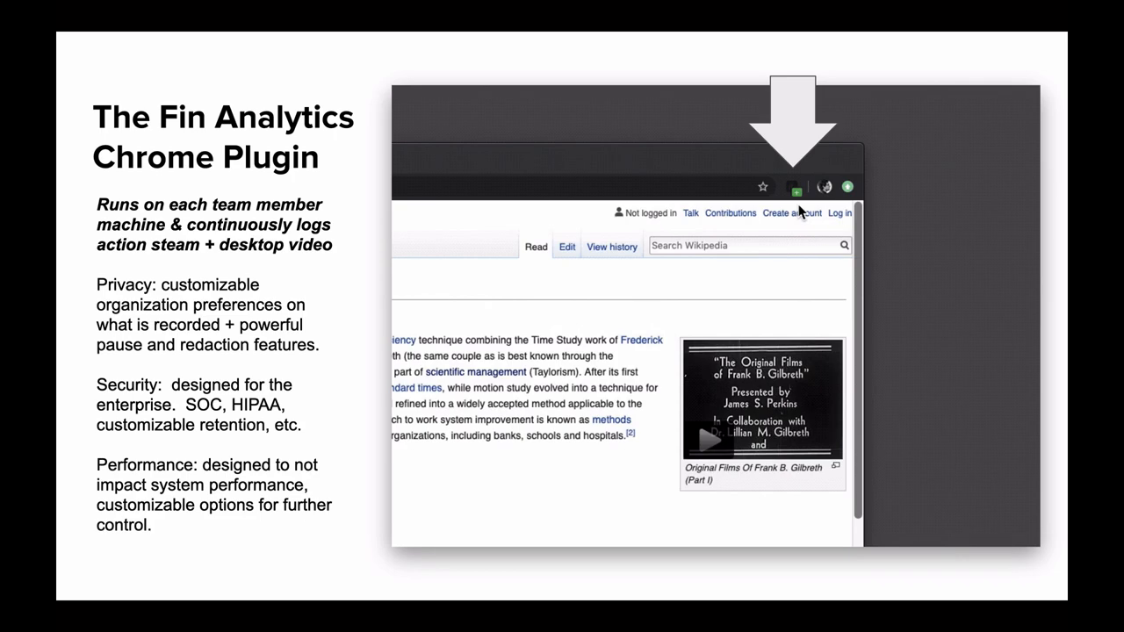
mouse_move(801, 206)
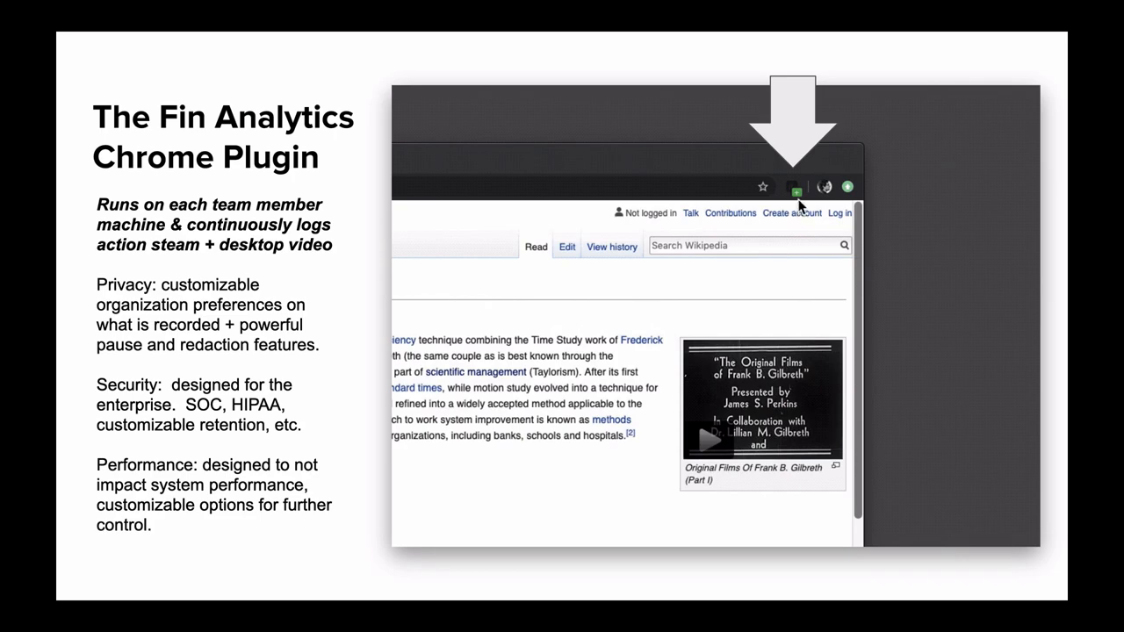
Step: Toggle the Chrome plugin's annotation panel open and closed a few times to show it
click(796, 186)
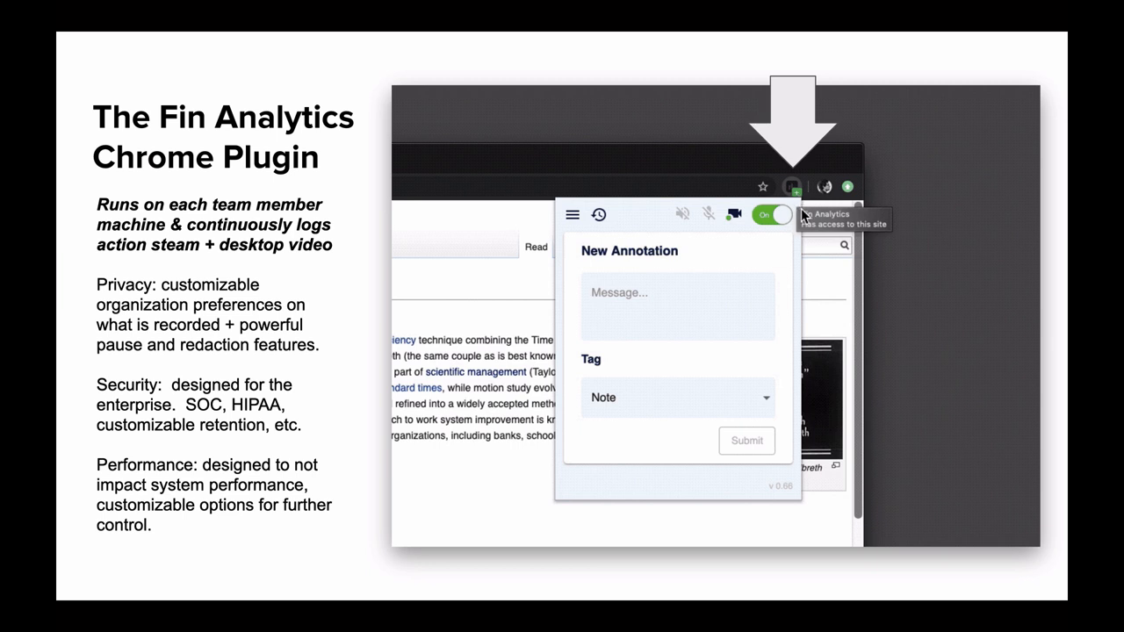
mouse_move(821, 284)
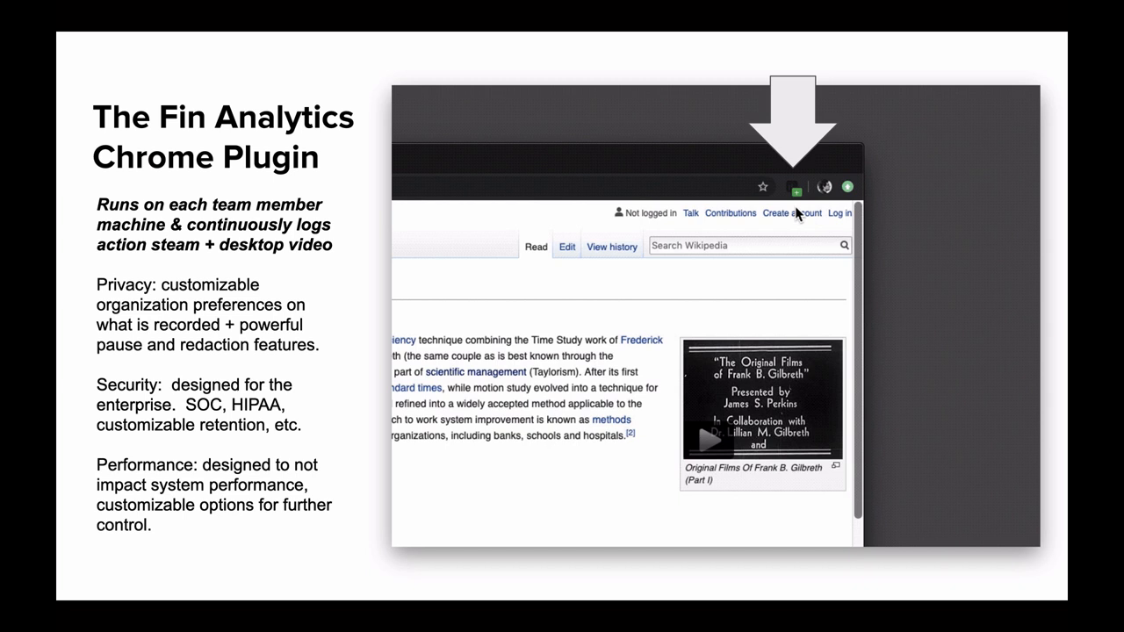
mouse_move(799, 212)
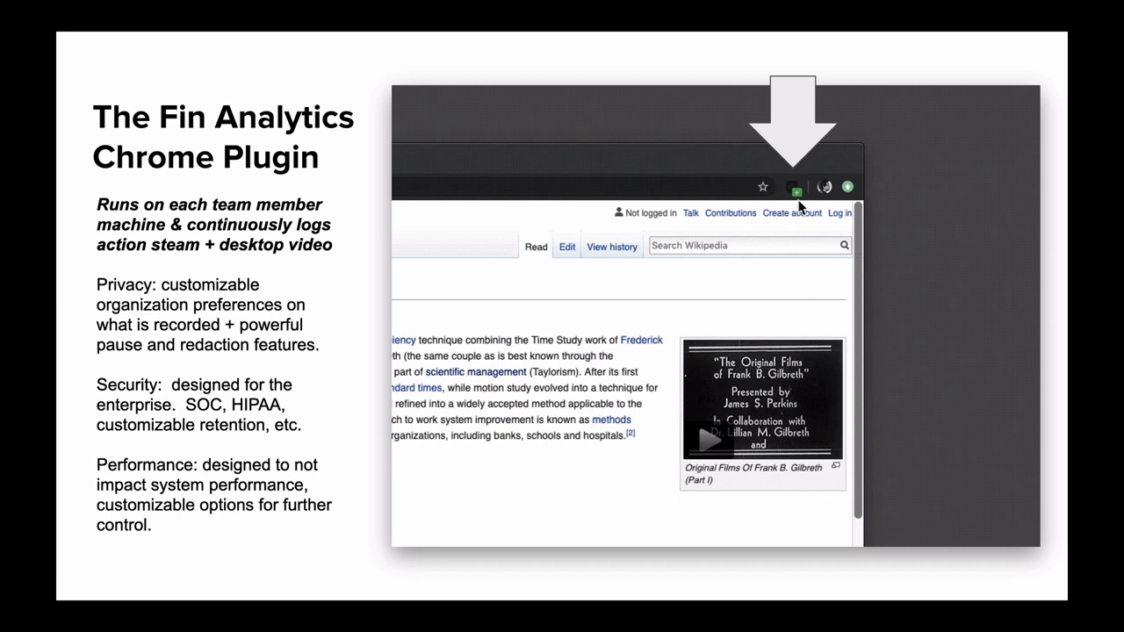
click(795, 186)
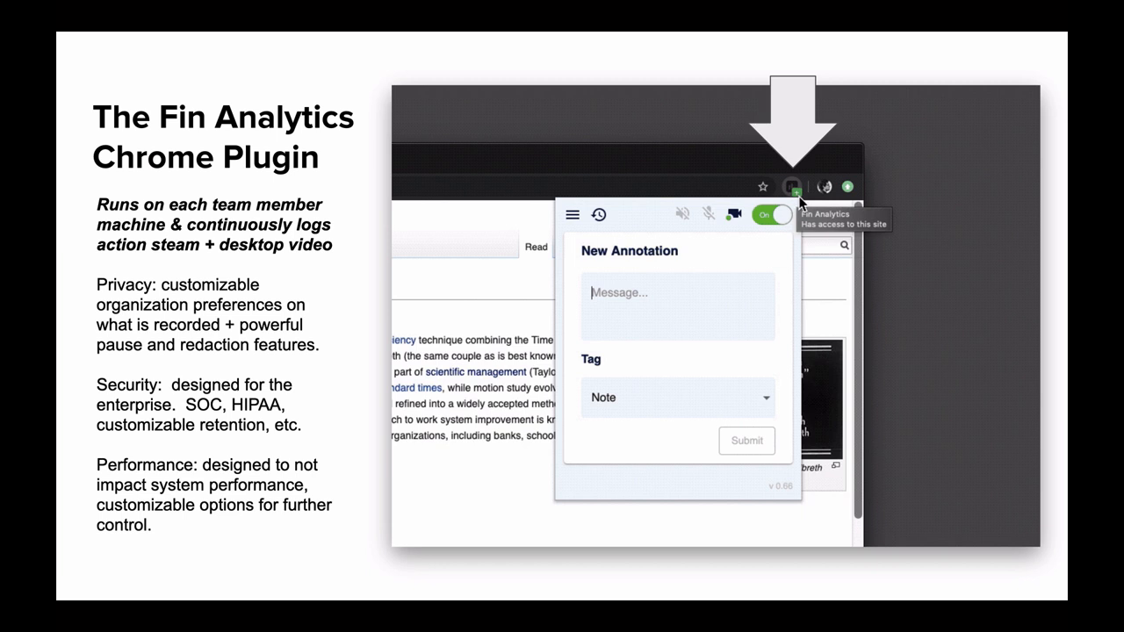
mouse_move(821, 284)
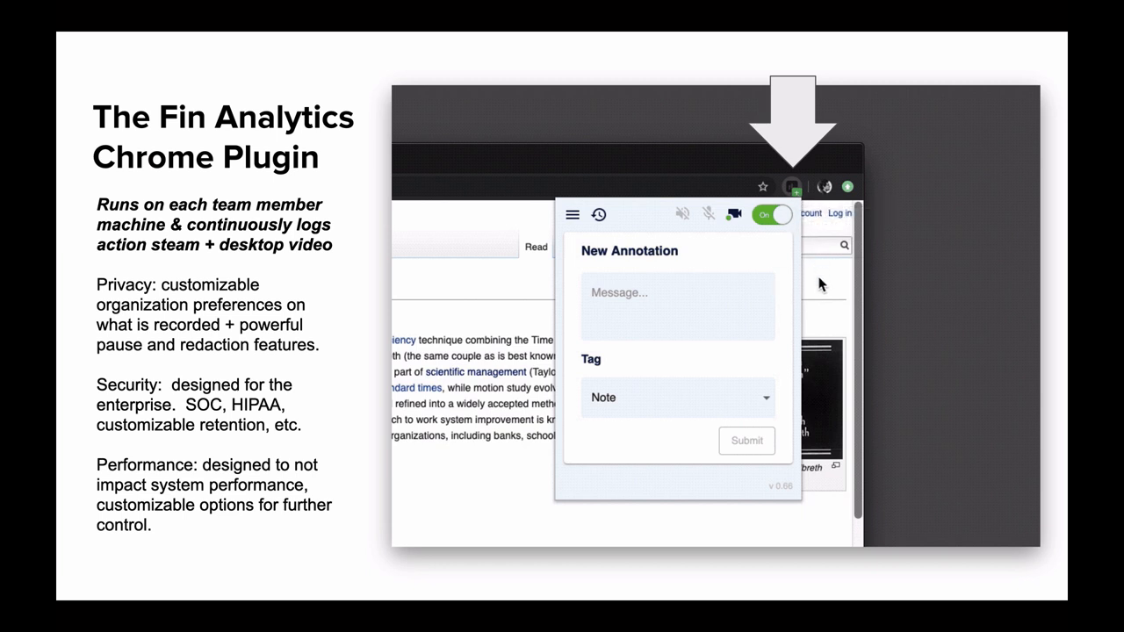
click(791, 187)
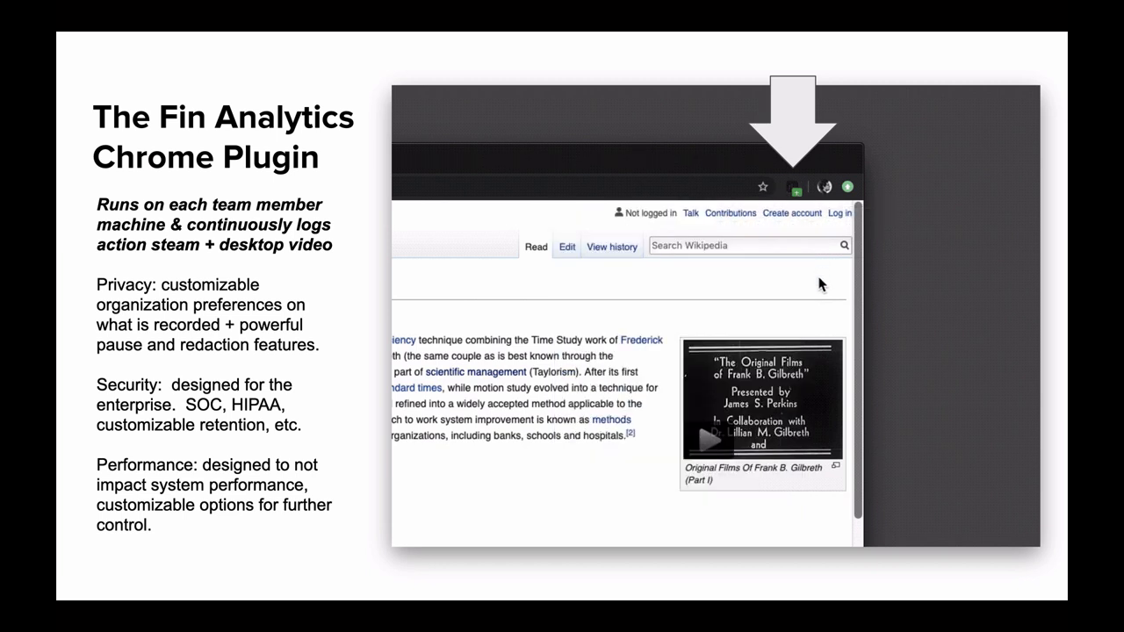
mouse_move(797, 217)
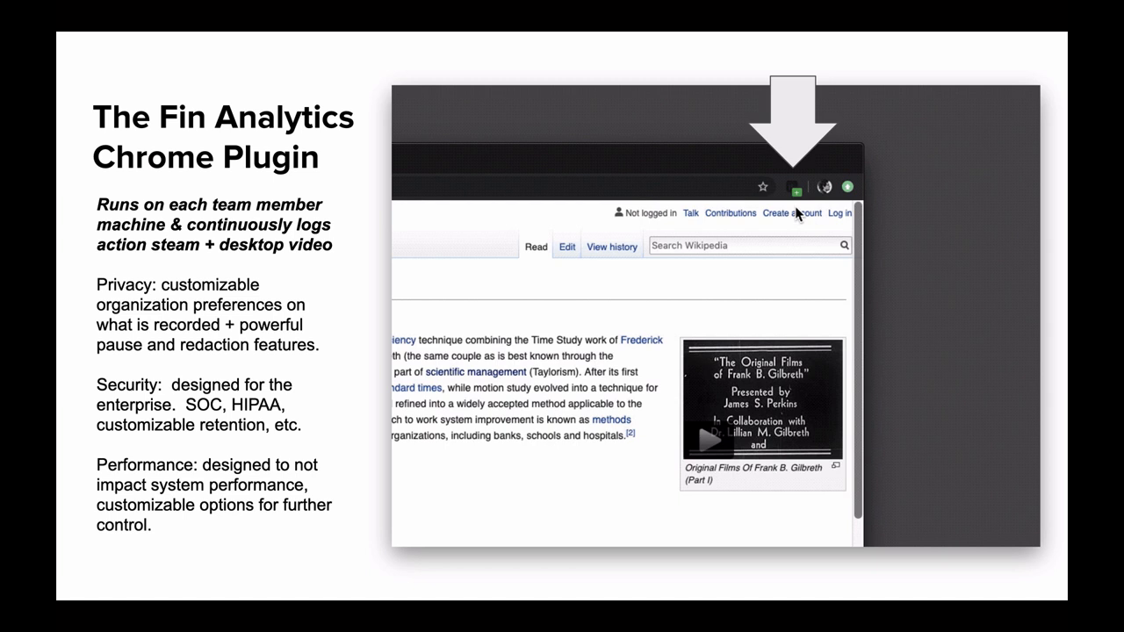
mouse_move(799, 209)
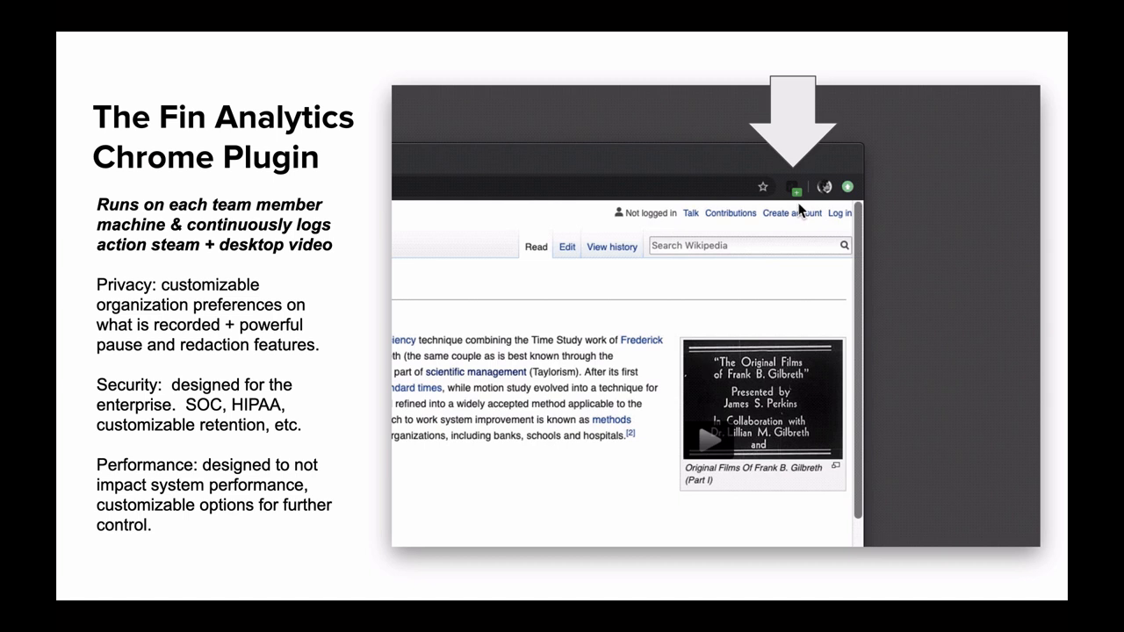
click(795, 186)
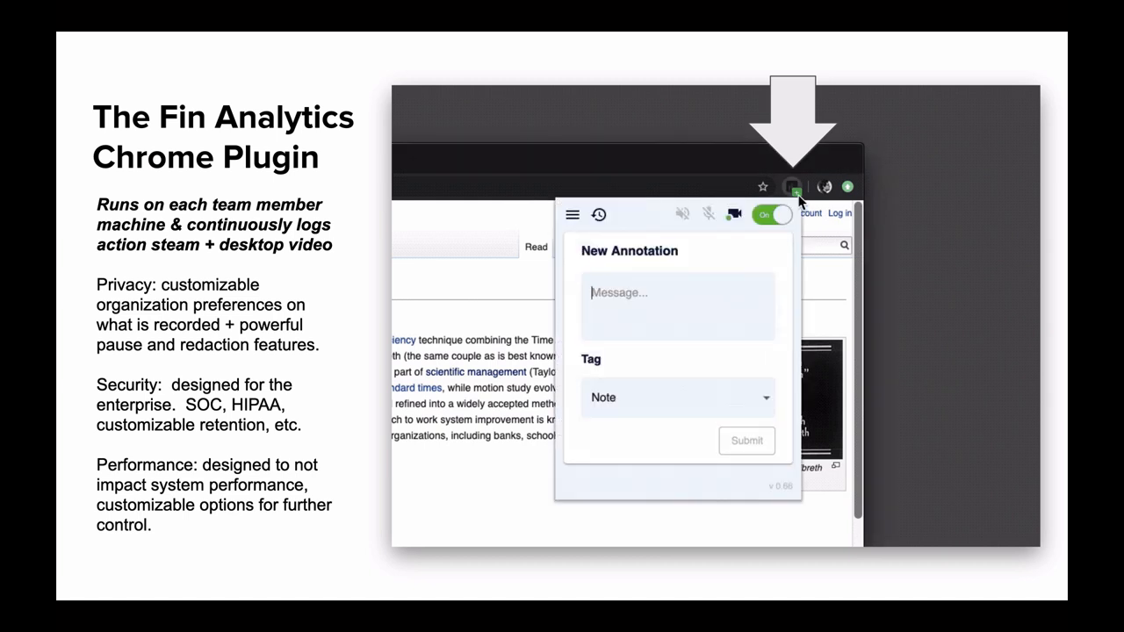
mouse_move(792, 186)
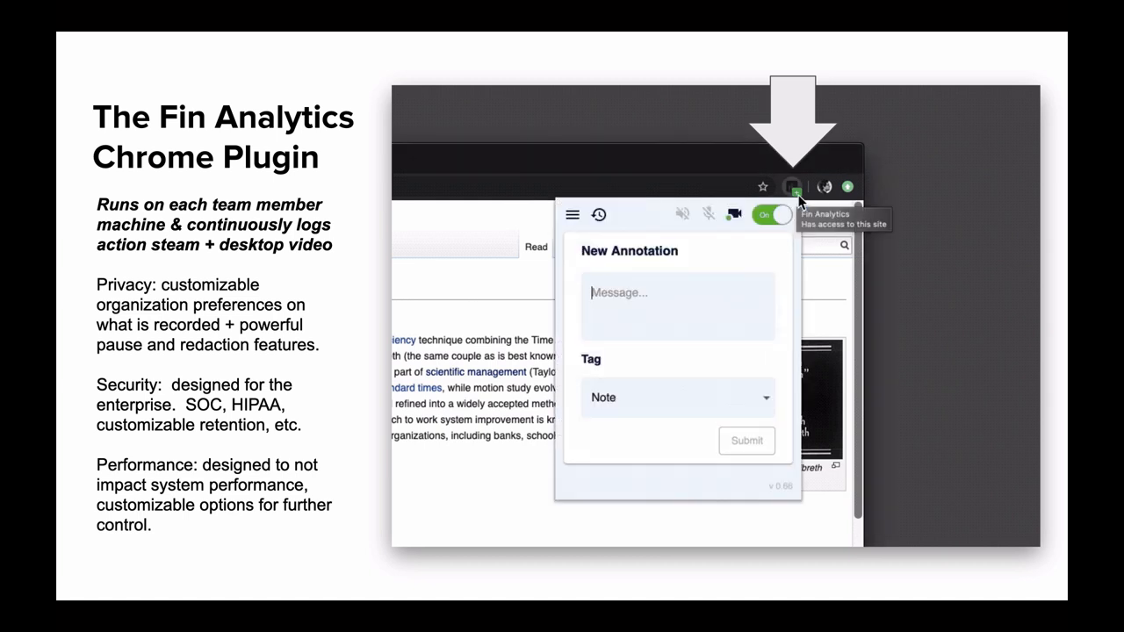
mouse_move(821, 284)
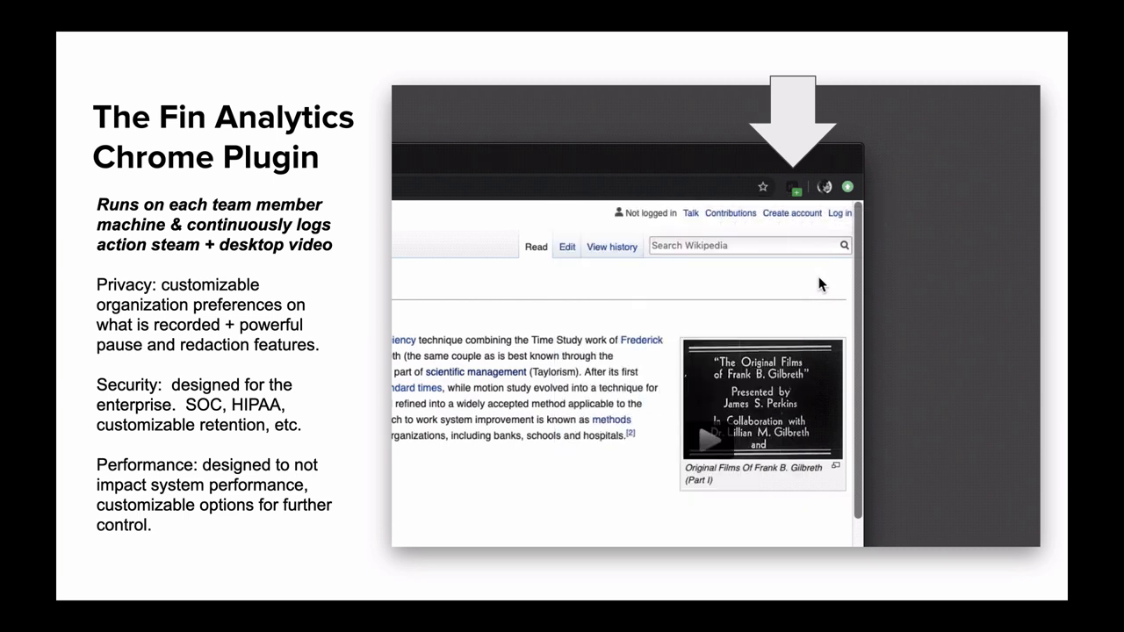
mouse_move(792, 217)
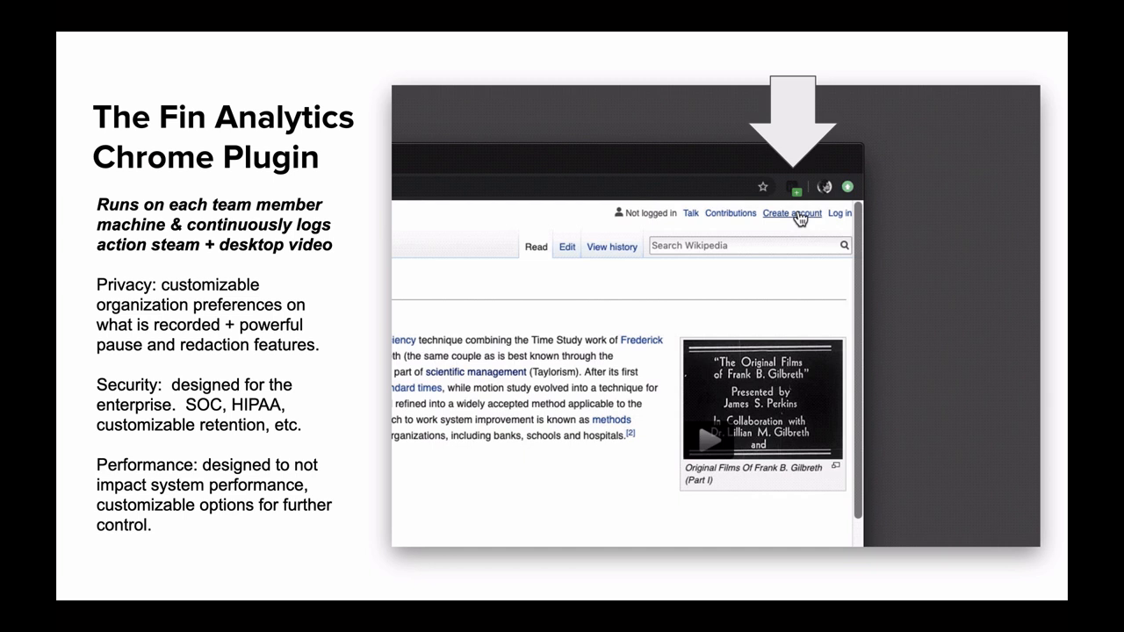
mouse_move(797, 218)
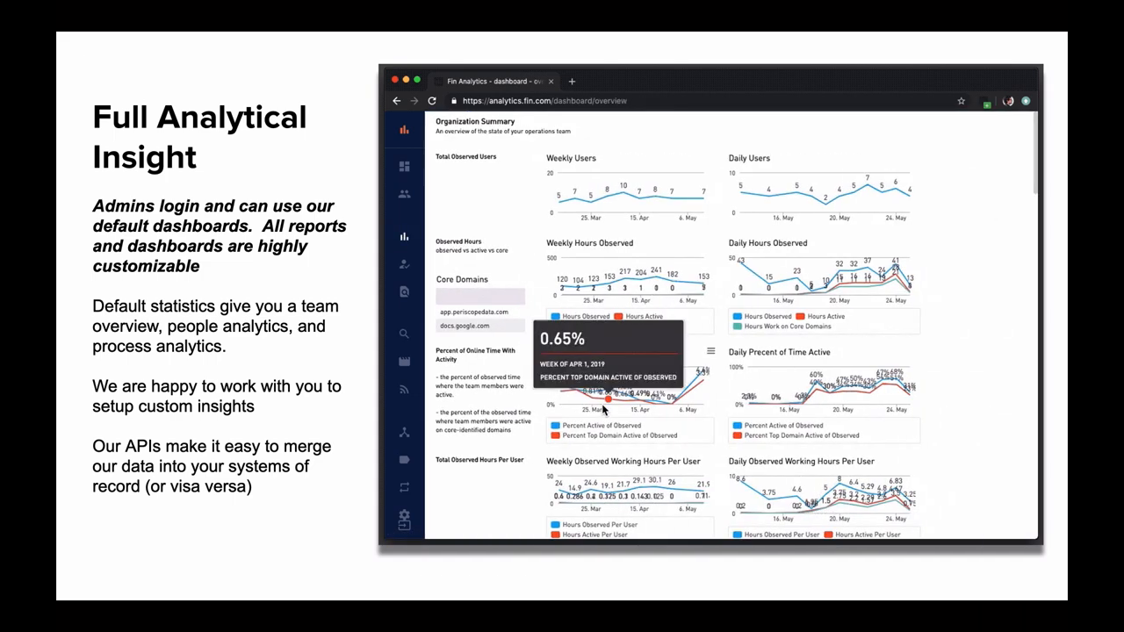
Step: Scroll down through the dashboard's team charts and tables toward the Search page
scroll(down, 3)
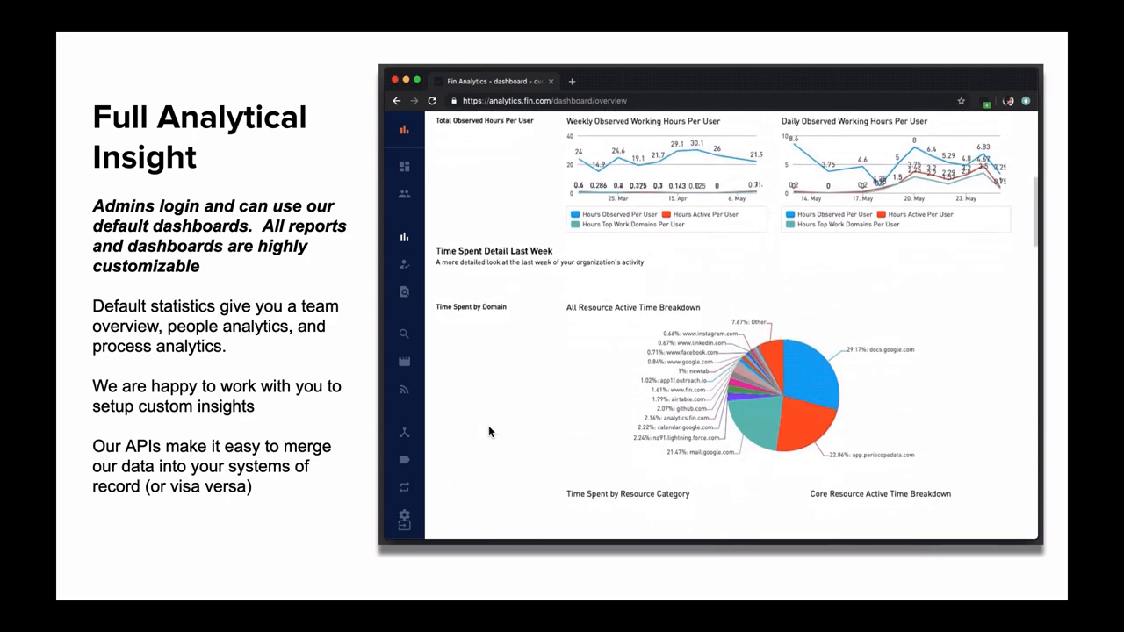
scroll(down, 3)
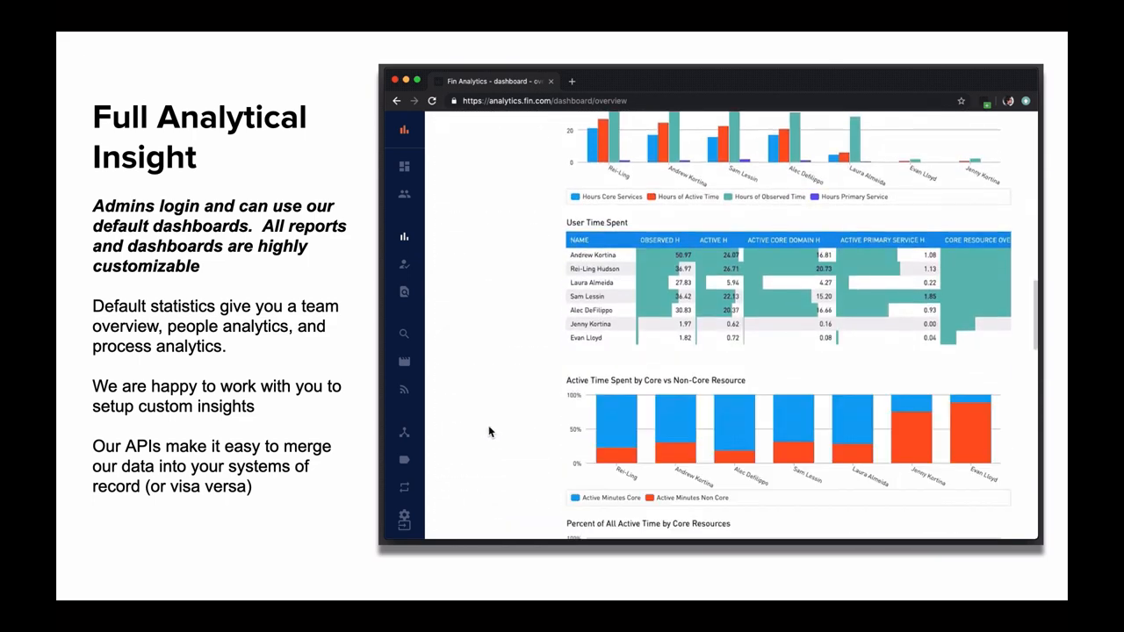
scroll(down, 3)
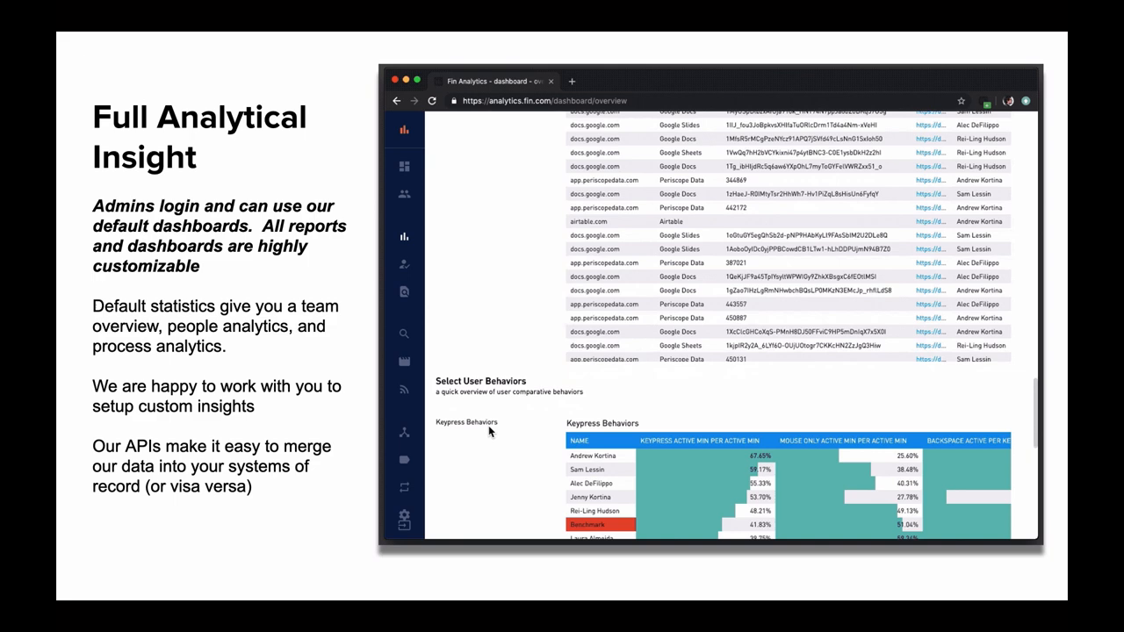
scroll(down, 3)
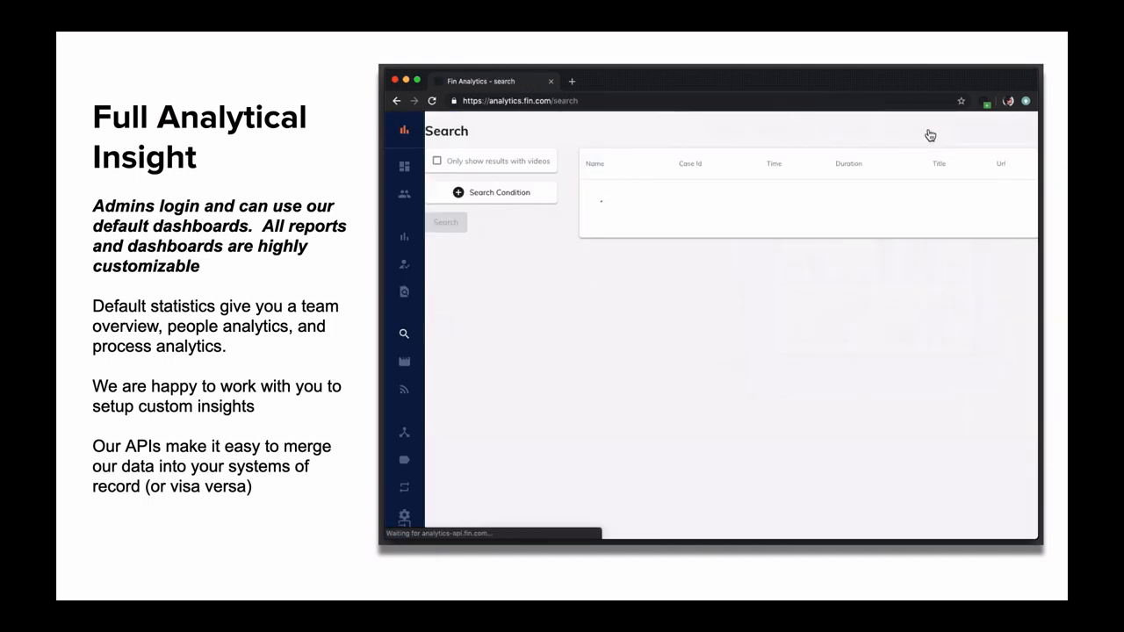
click(491, 191)
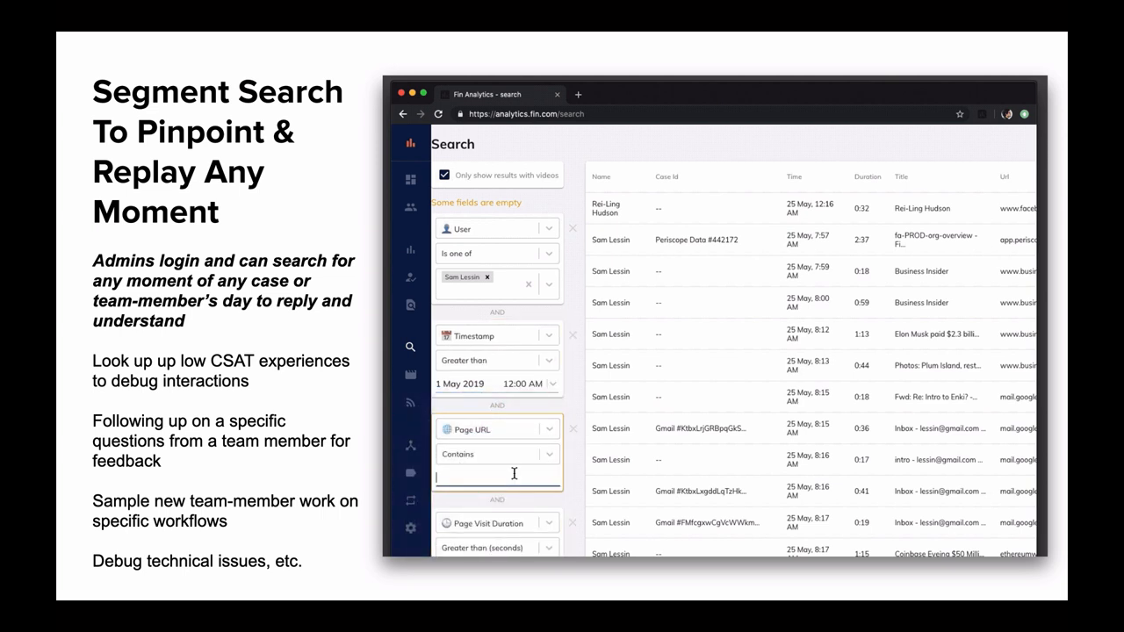
Step: Search for pages whose URL contains 'periscopedata' with visits over 15 seconds, grouped by time
text(periscopedata.com)
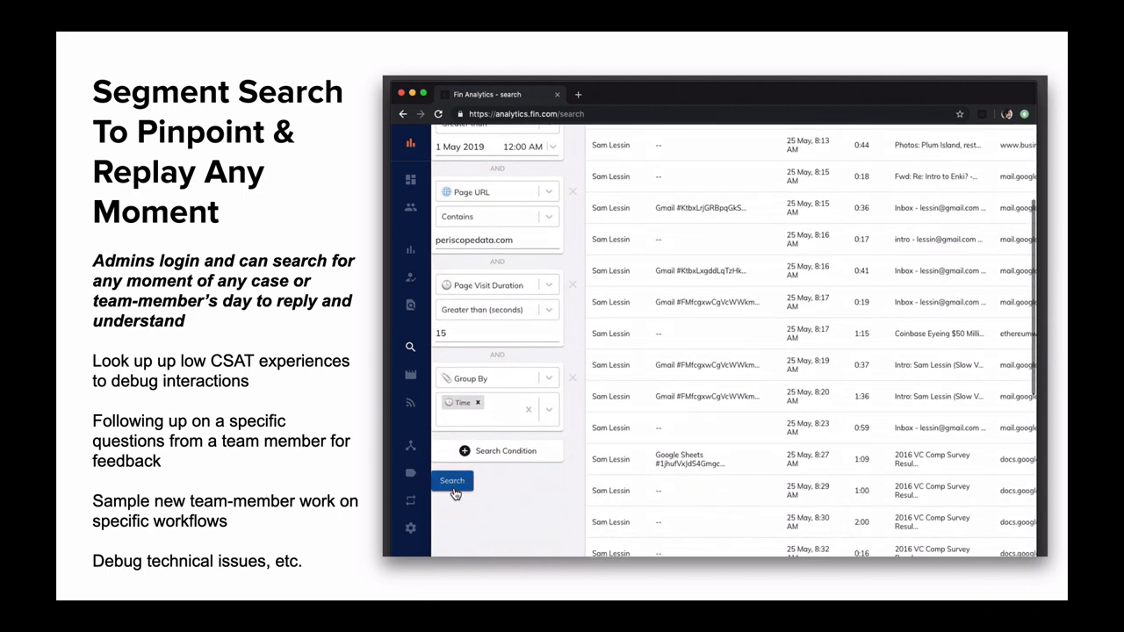
click(451, 480)
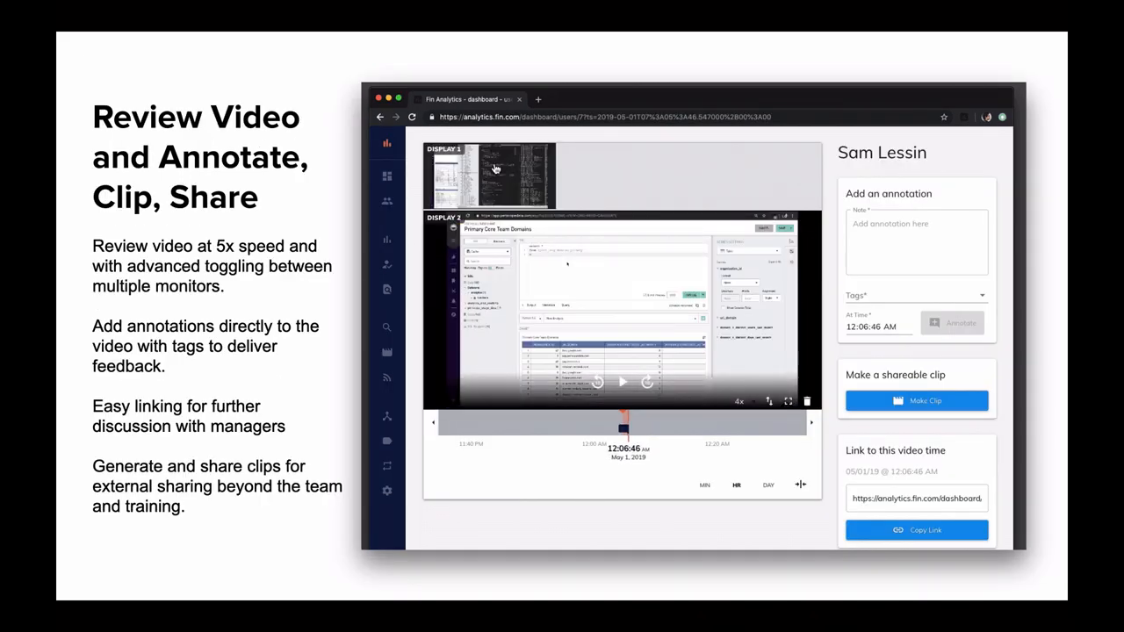
Step: Zoom the replay timeline to day then back to hour scale, and play and pause the session video
click(704, 485)
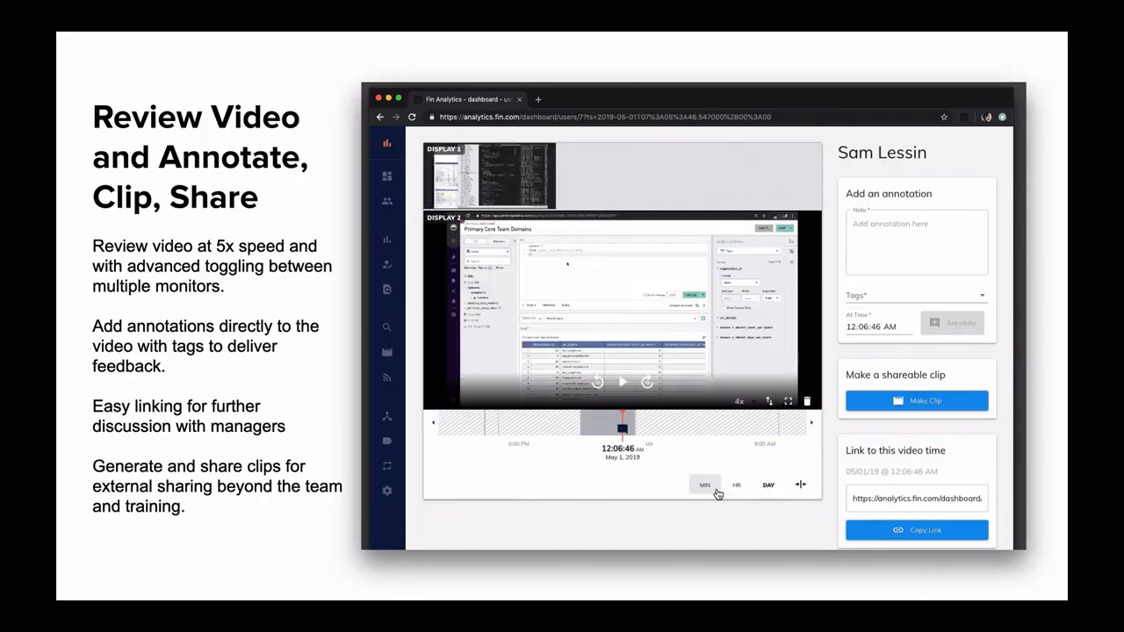
click(704, 485)
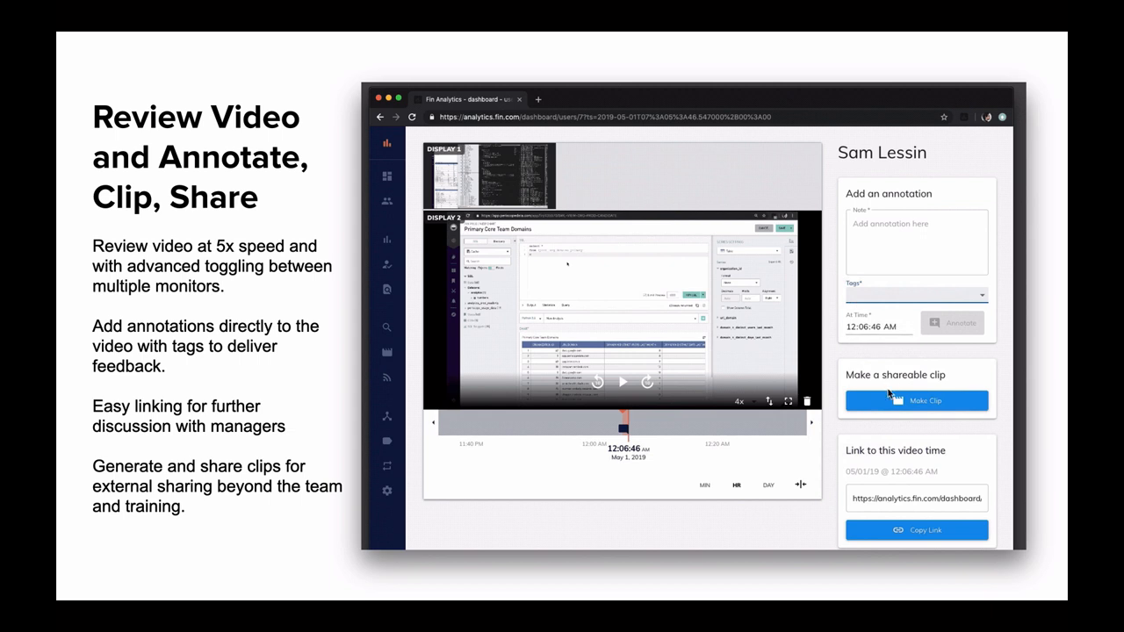
click(621, 381)
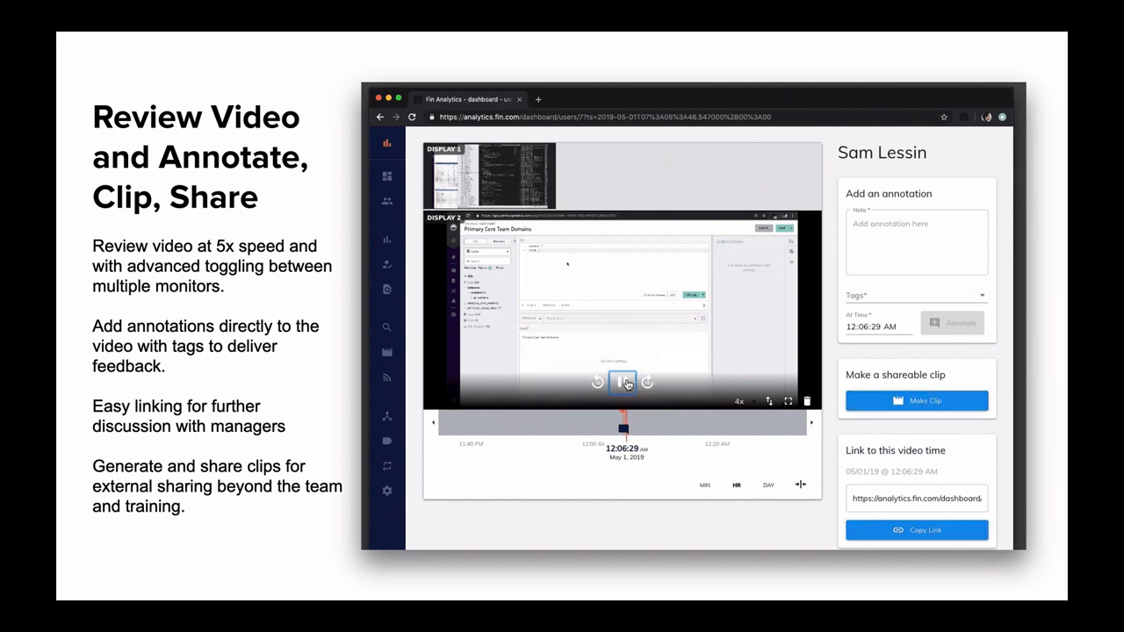
click(621, 381)
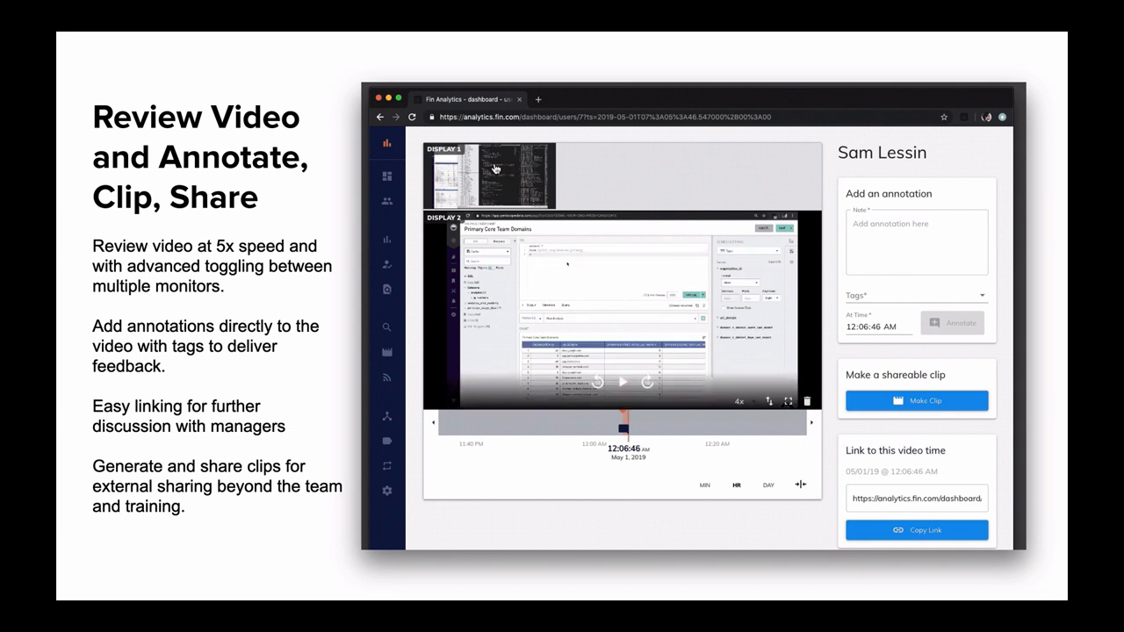
Step: Begin an annotation note on the May 1, 2019 12:06:46 AM session replay
click(767, 484)
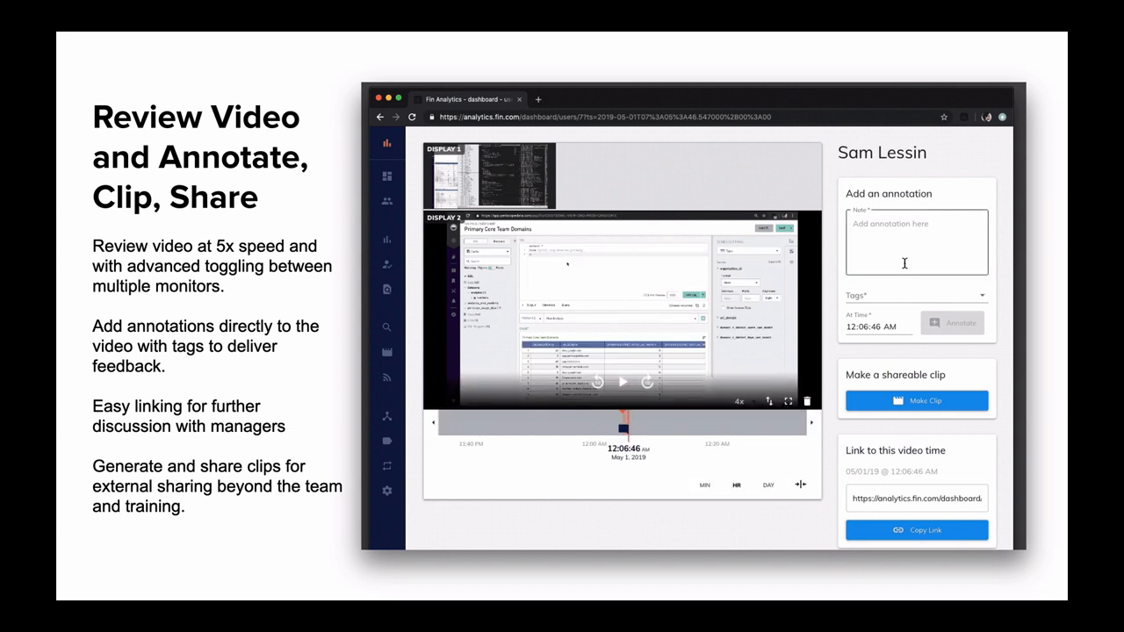
click(915, 243)
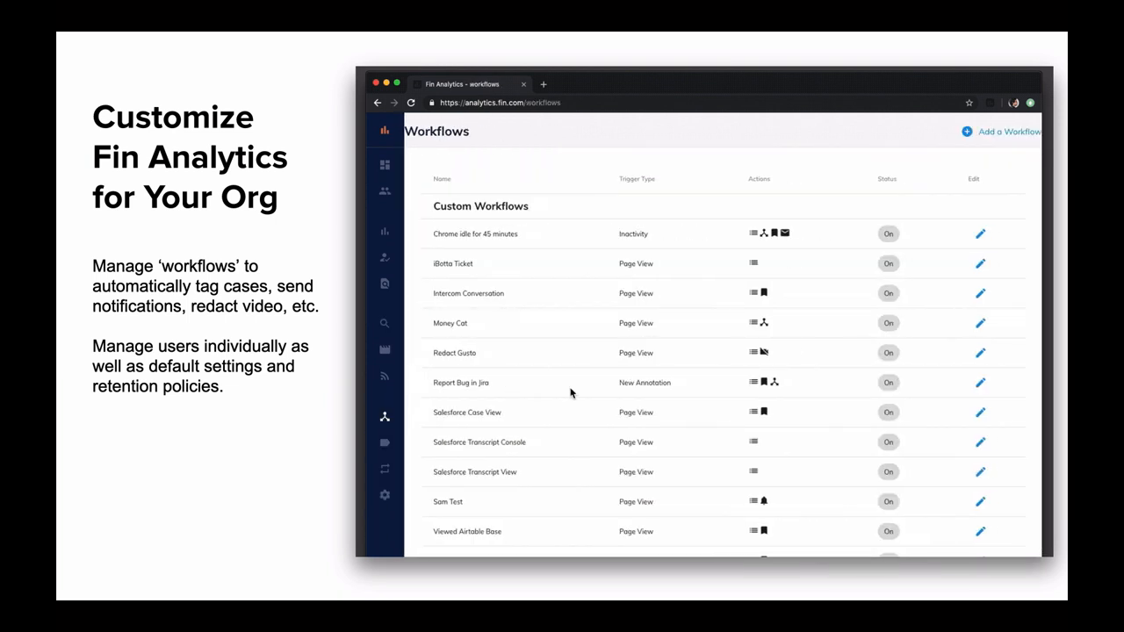
Step: Browse the Workflows list and start a new workflow with New Annotation, Page View and Inactivity triggers
scroll(down, 3)
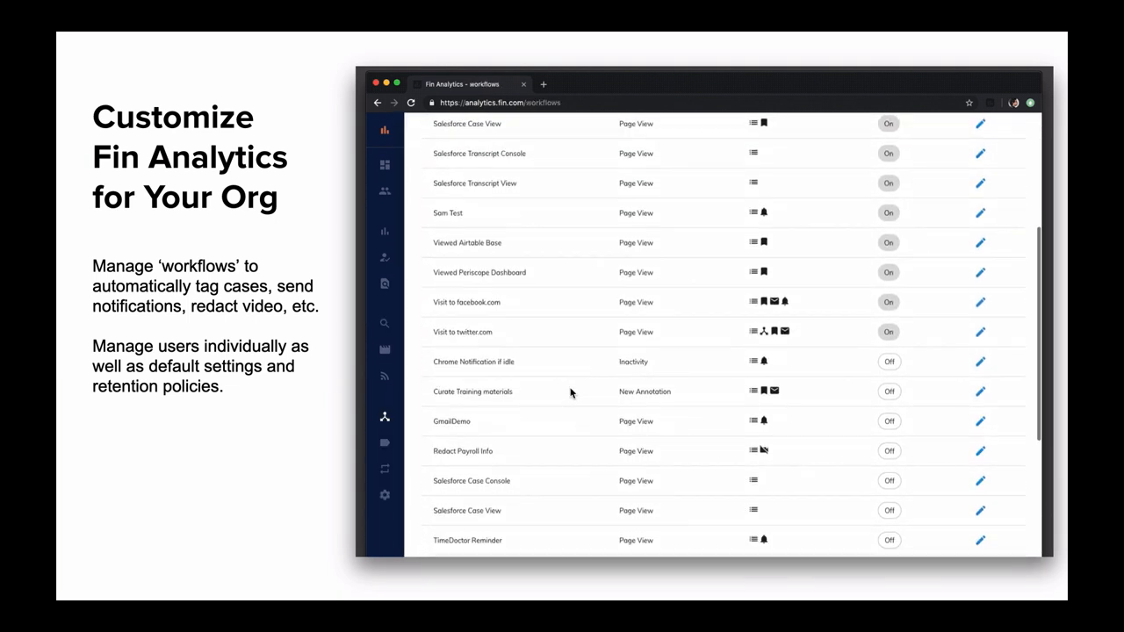
scroll(down, 3)
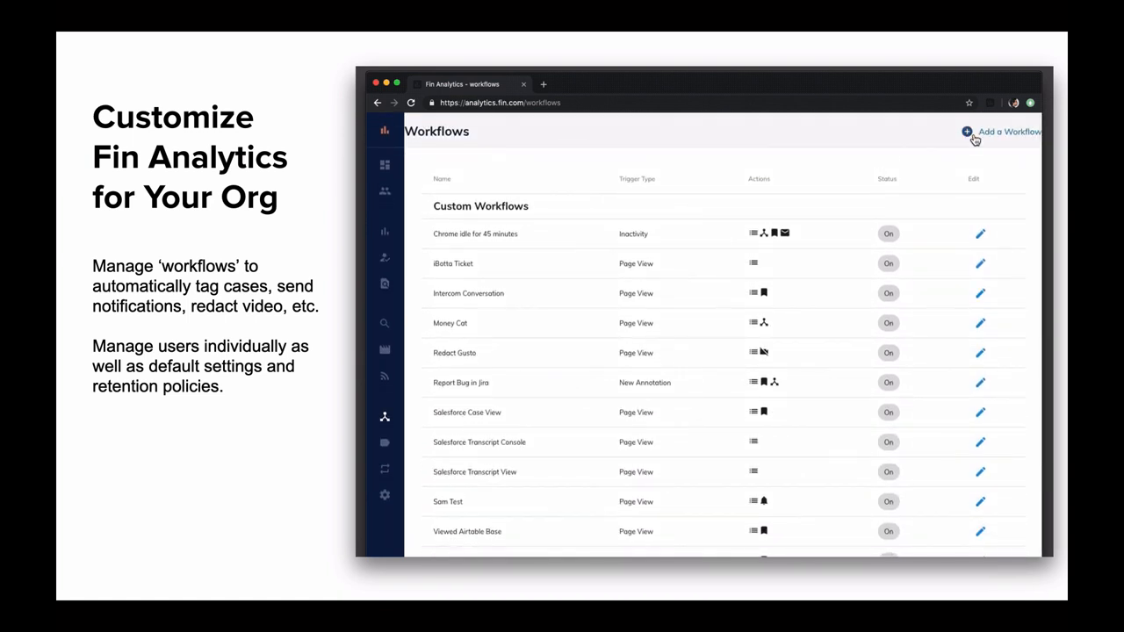
click(1004, 131)
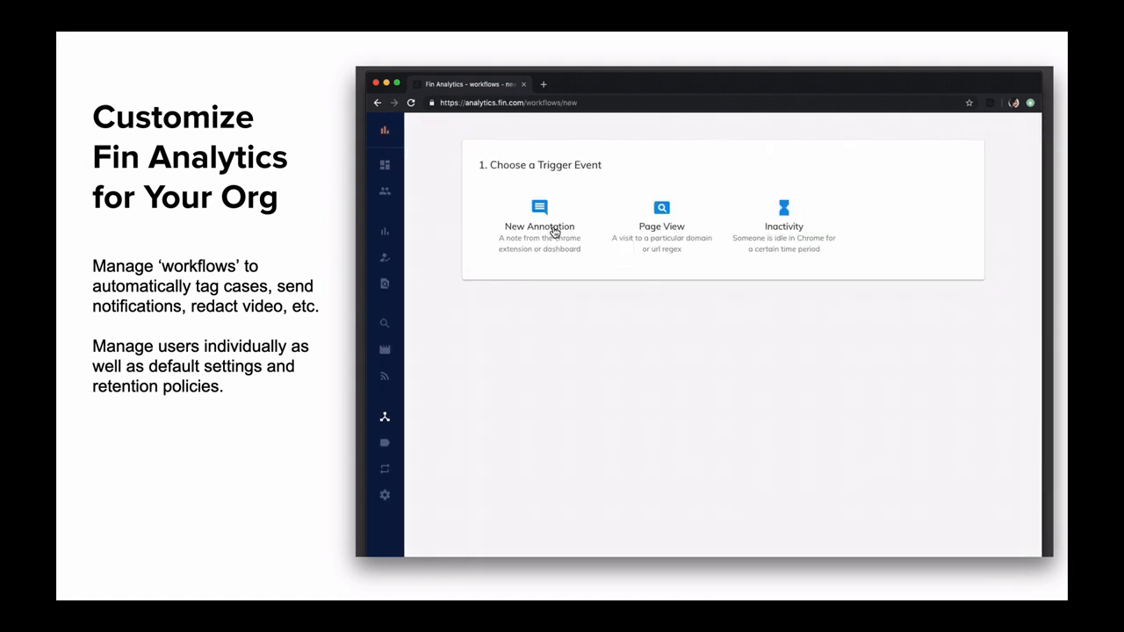